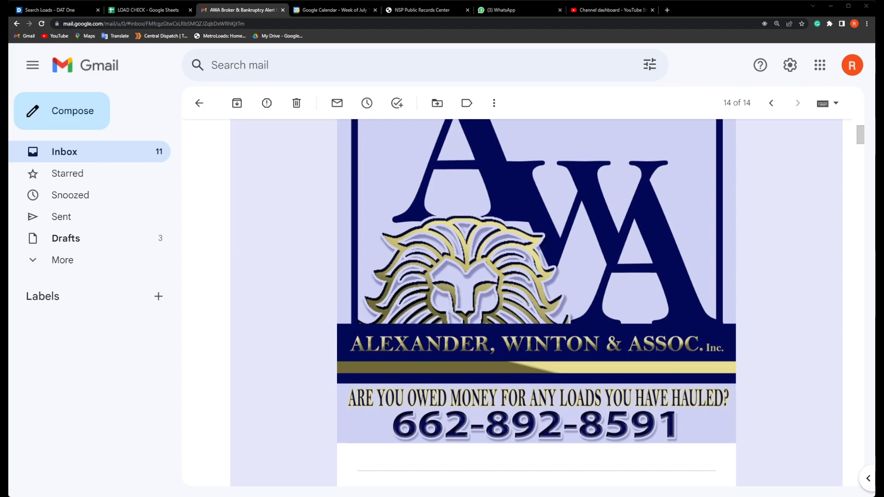
scroll(down, 3)
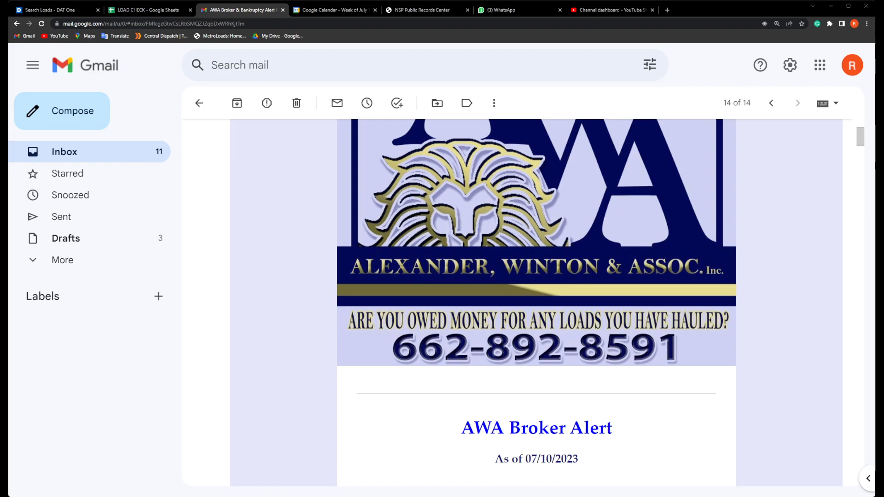
scroll(down, 3)
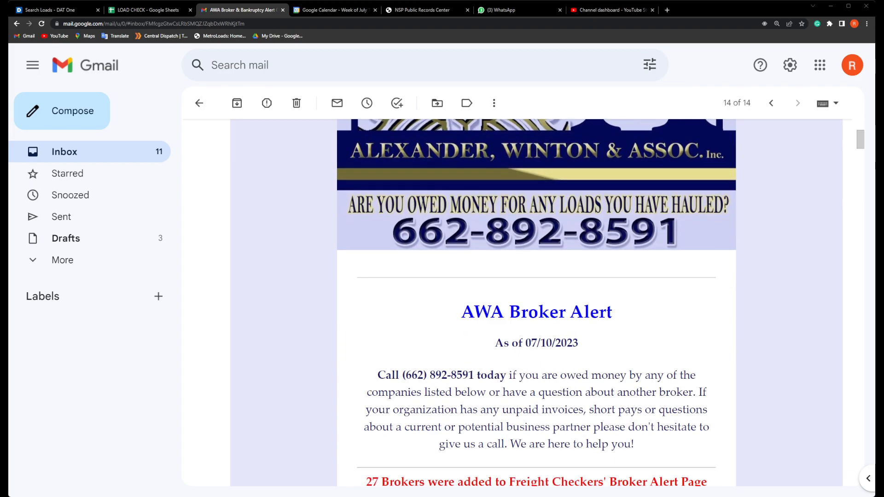
scroll(down, 3)
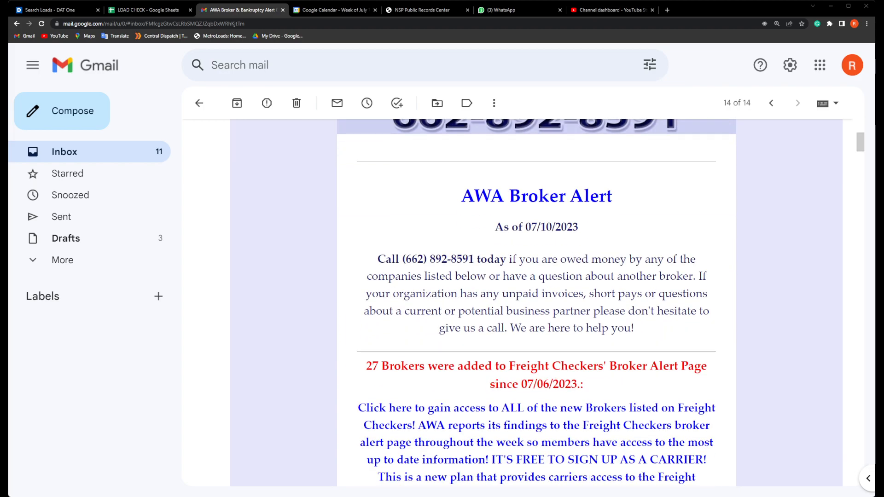
scroll(down, 3)
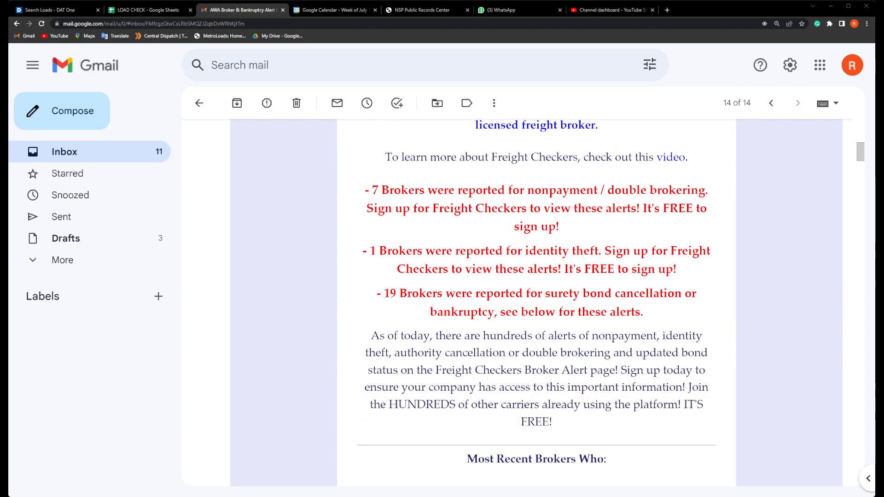
scroll(down, 3)
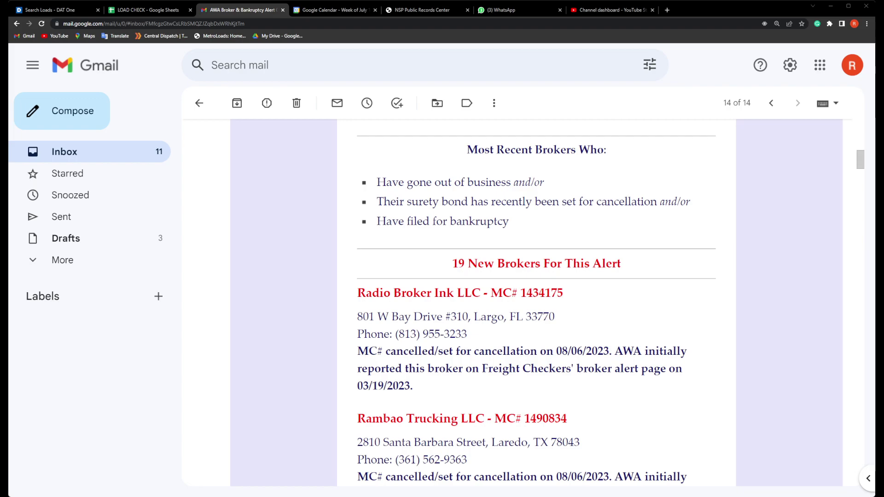
scroll(down, 3)
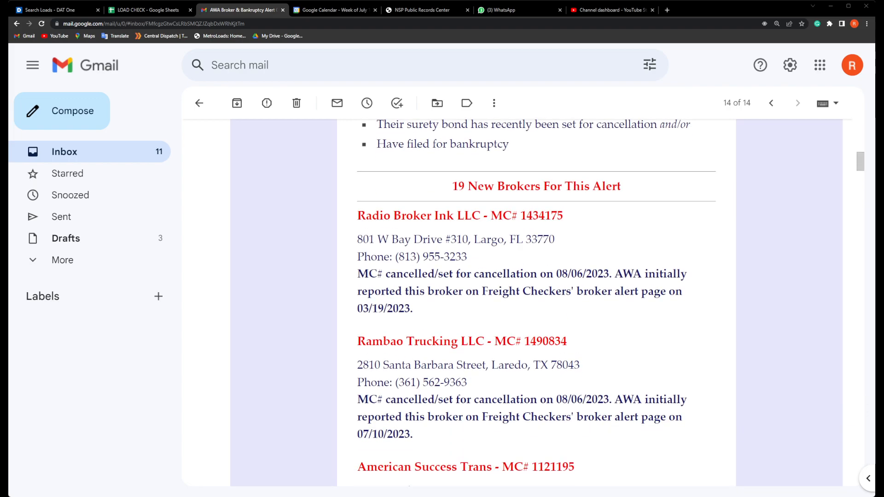
scroll(down, 3)
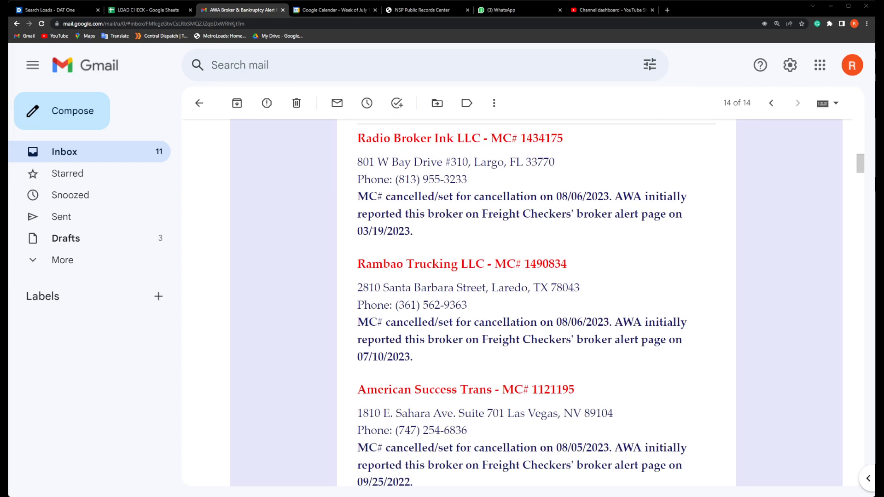
scroll(down, 3)
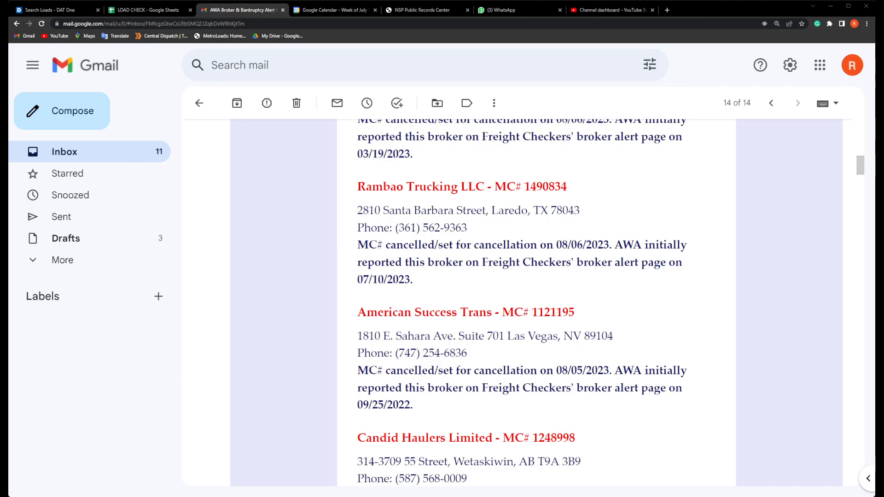
scroll(down, 3)
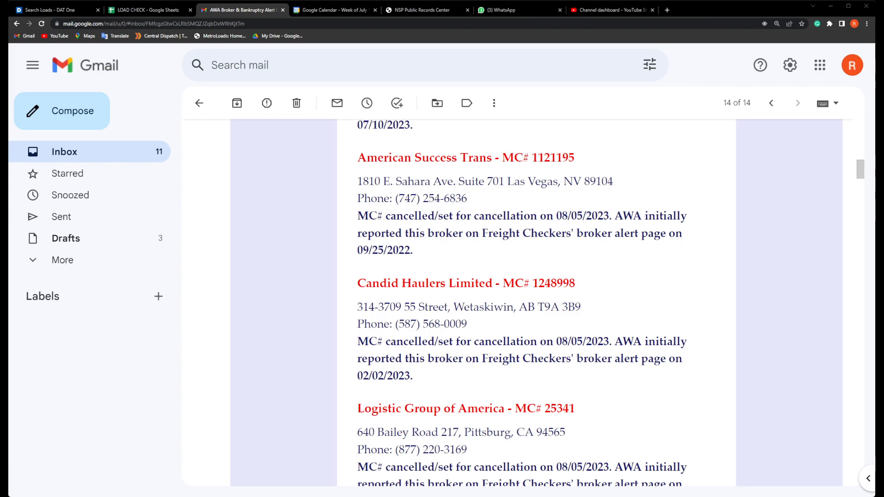
scroll(up, 3)
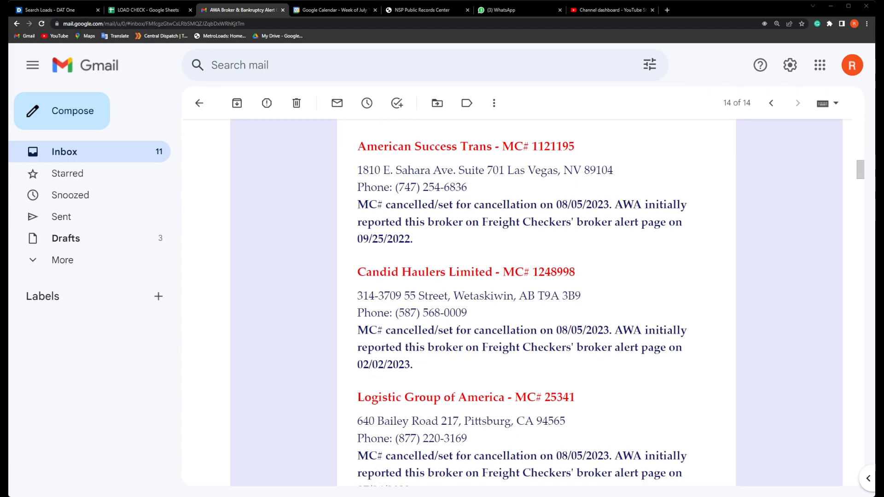
scroll(down, 3)
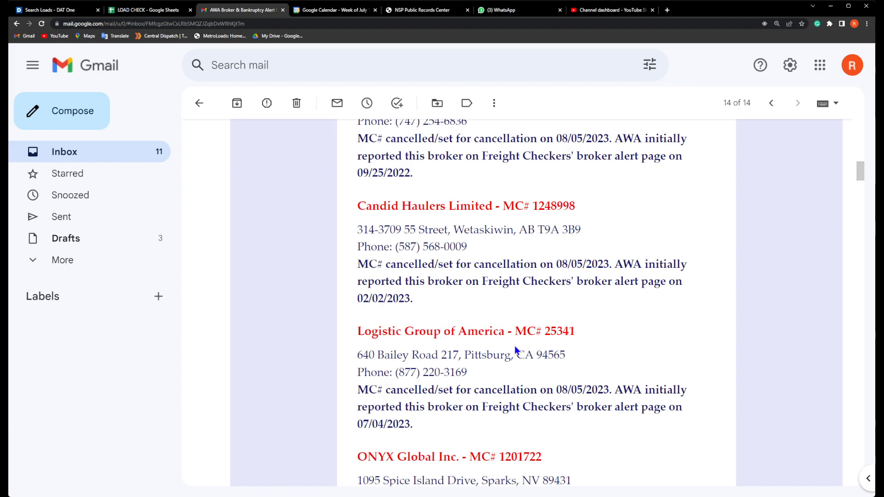
mouse_move(570, 360)
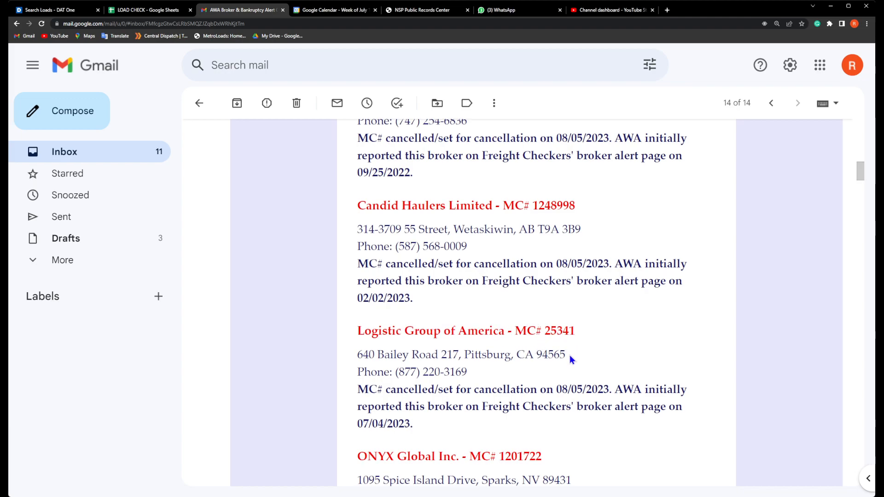
scroll(down, 3)
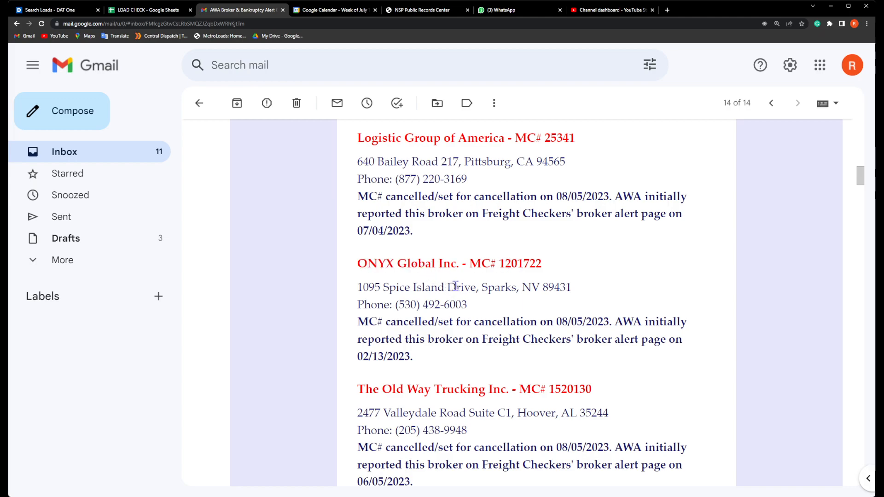
mouse_move(529, 282)
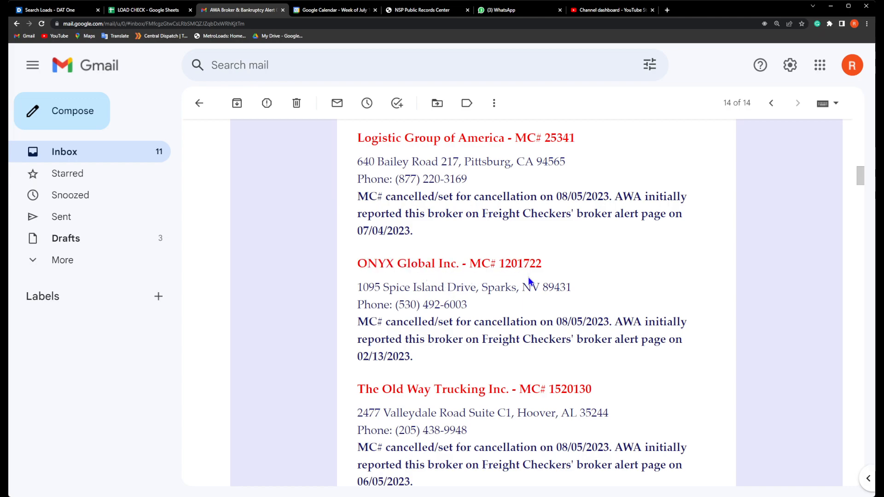
mouse_move(549, 274)
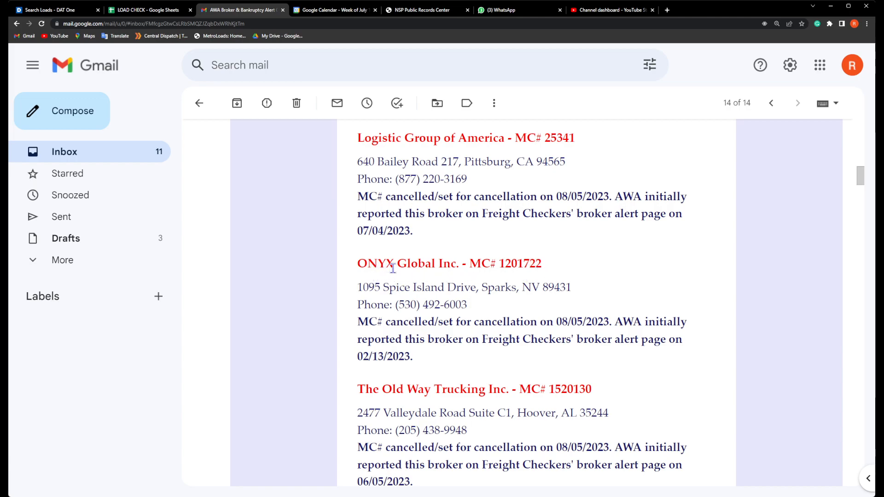
scroll(down, 3)
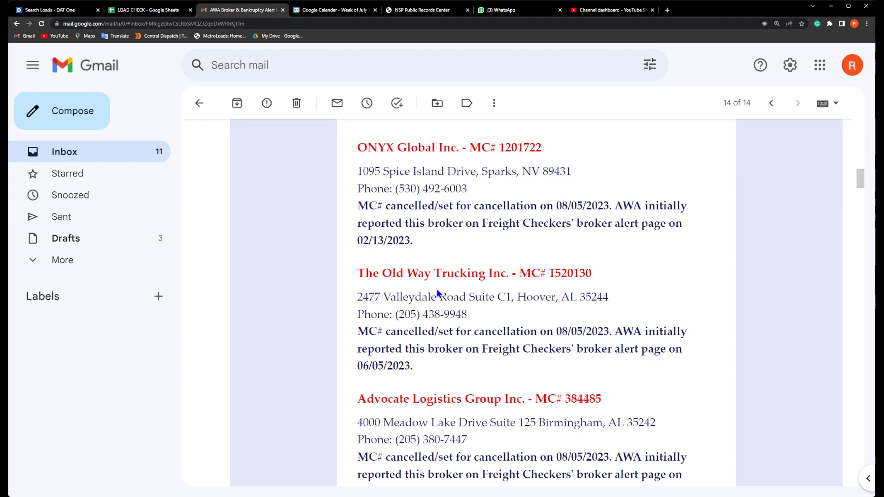
mouse_move(561, 294)
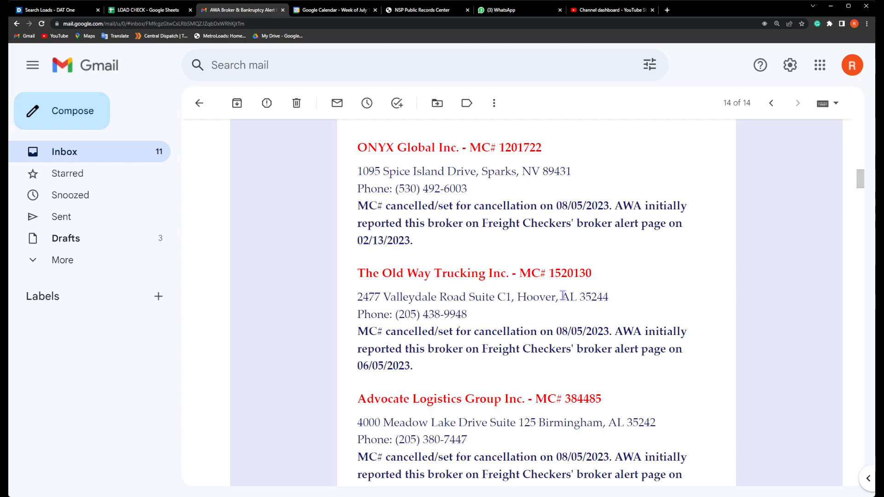
mouse_move(569, 294)
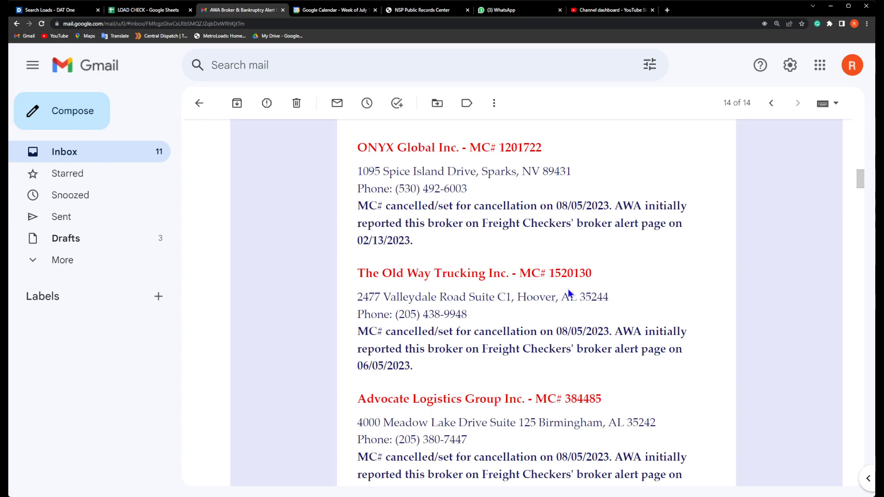
scroll(down, 3)
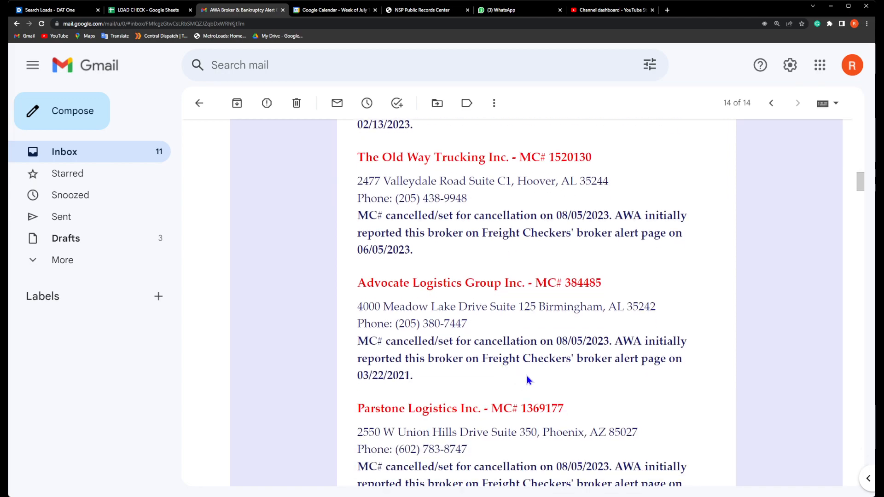
mouse_move(540, 375)
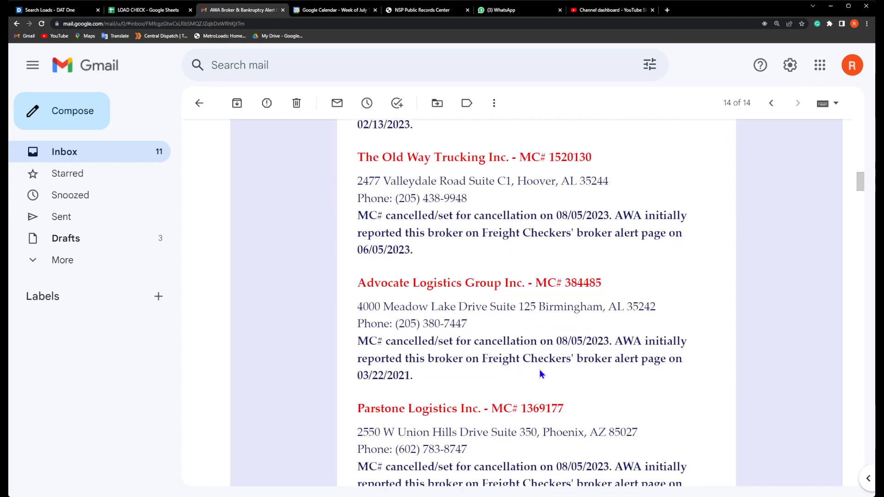
scroll(down, 3)
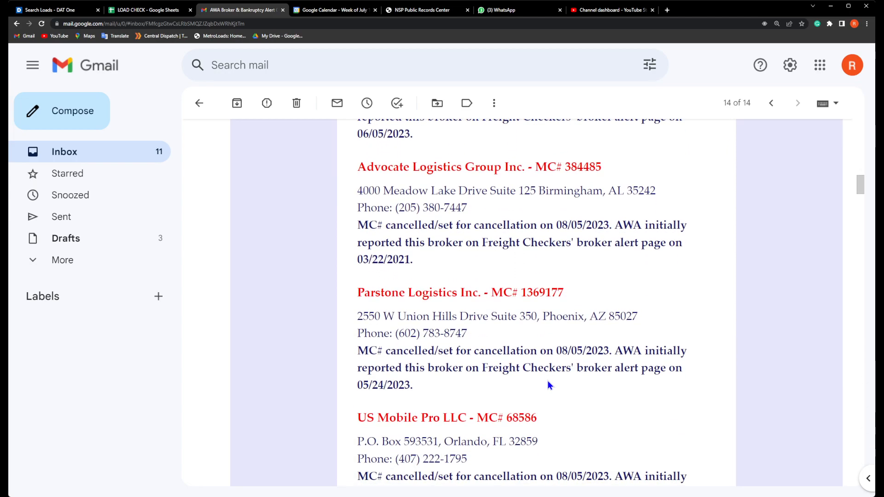
mouse_move(552, 372)
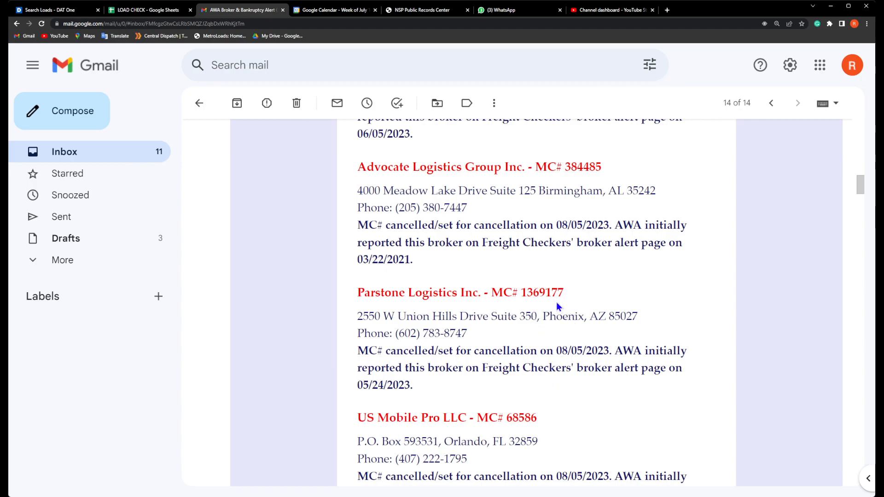
scroll(down, 3)
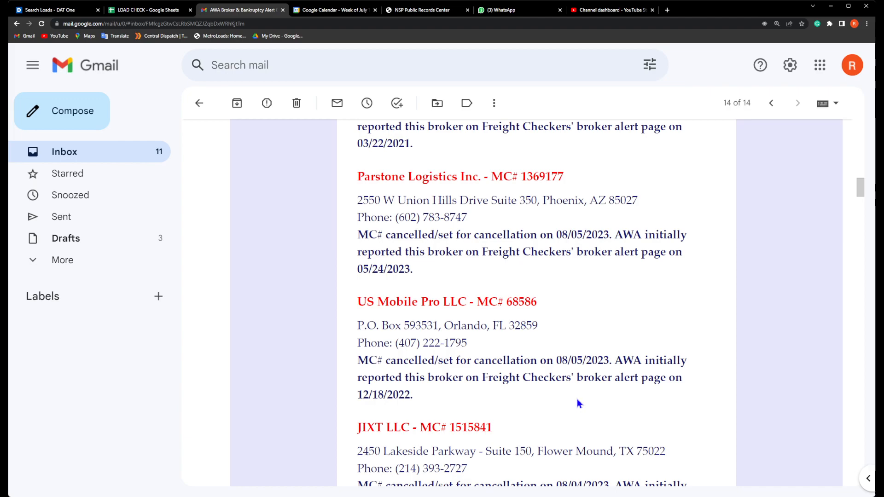
scroll(down, 3)
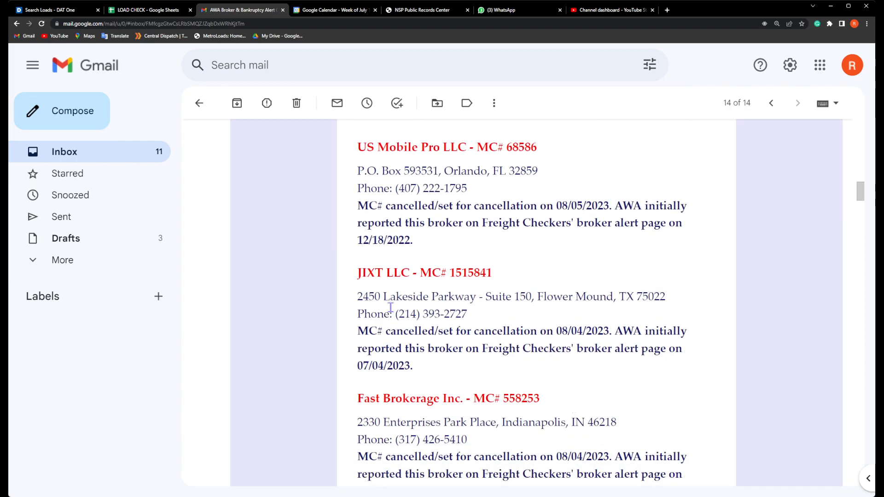
mouse_move(372, 290)
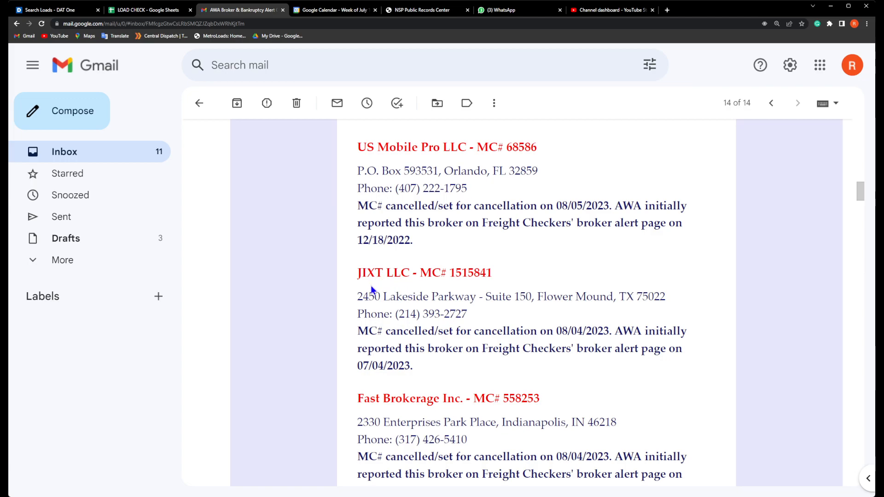
mouse_move(374, 289)
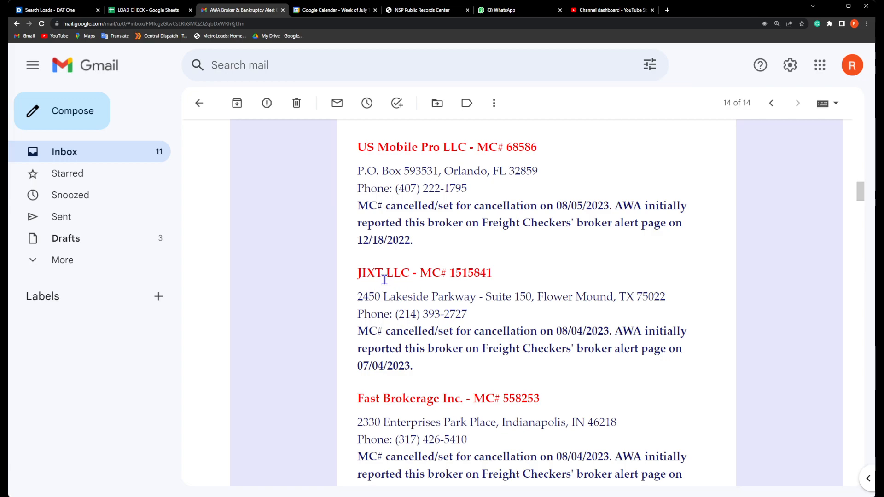
mouse_move(483, 296)
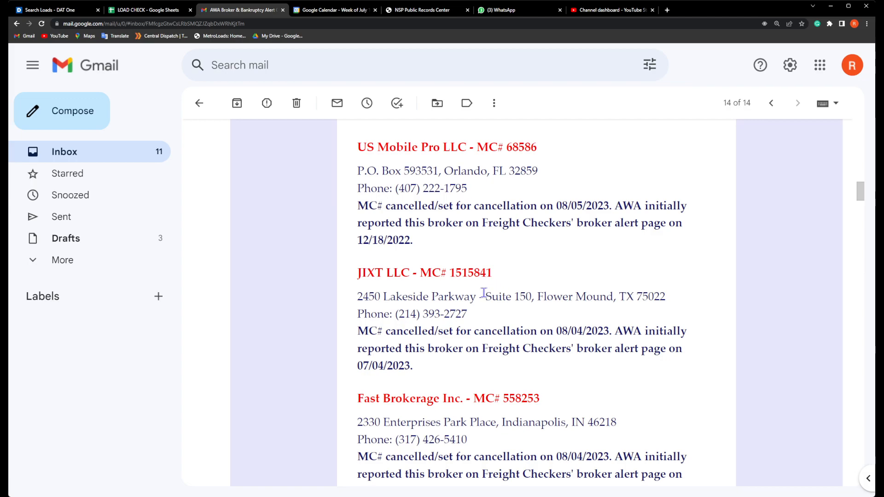
mouse_move(495, 290)
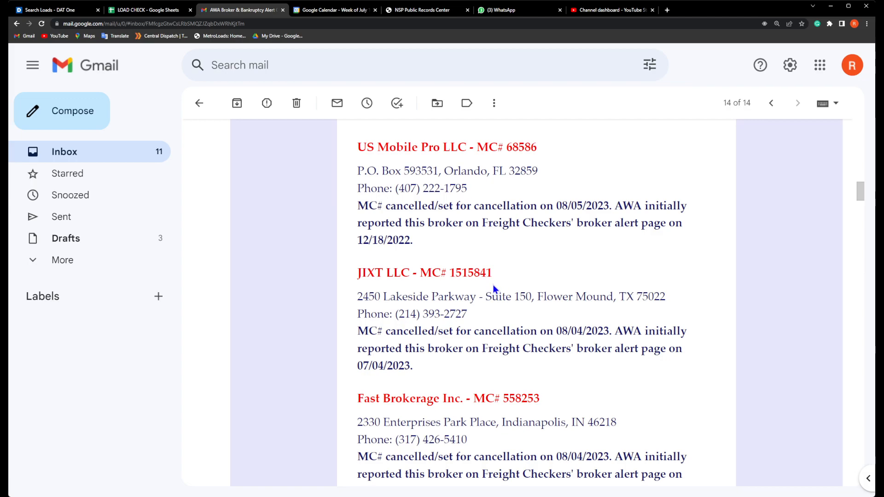
scroll(down, 3)
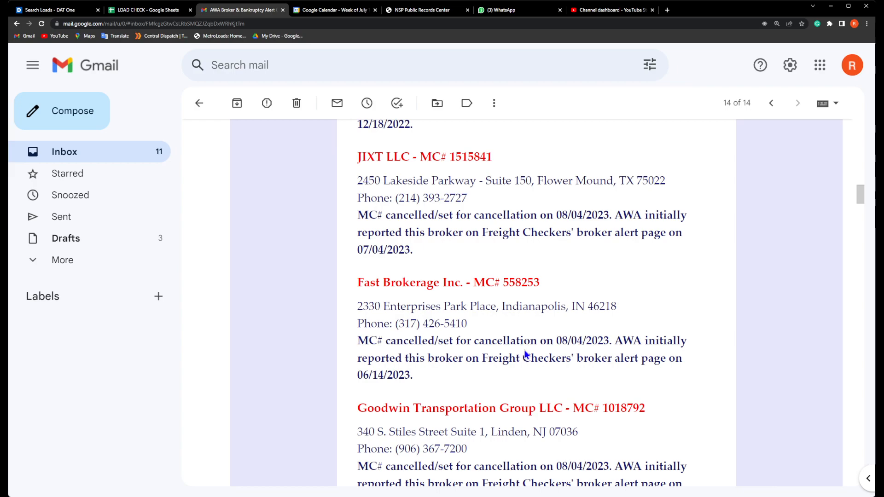
scroll(down, 3)
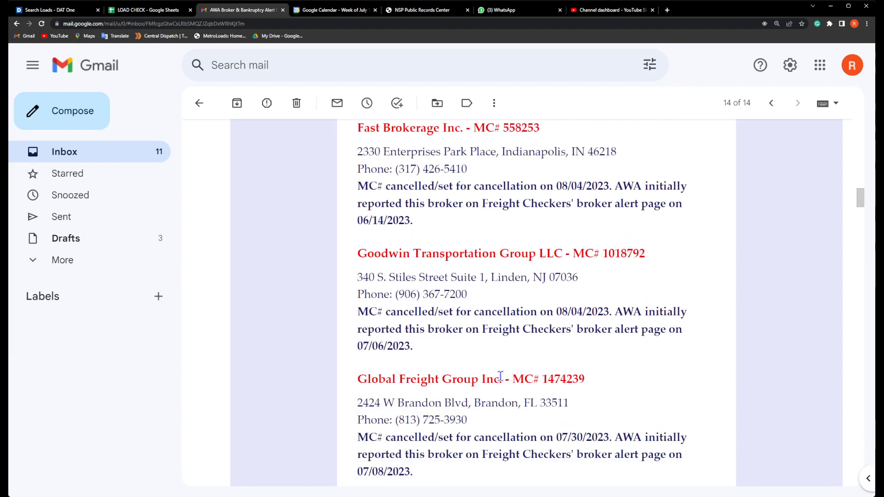
mouse_move(421, 290)
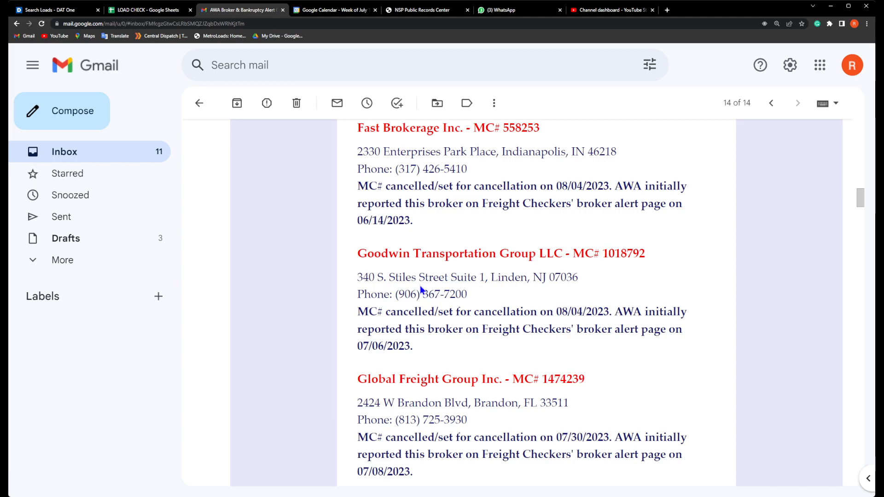
mouse_move(475, 346)
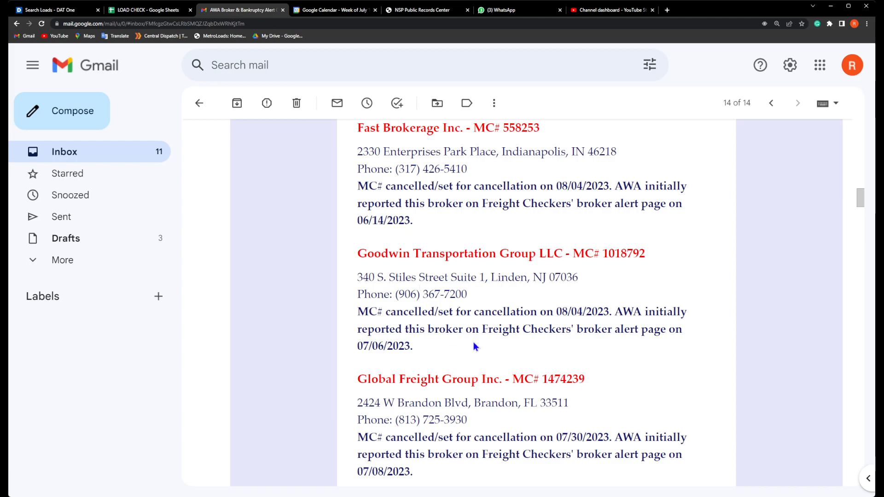
scroll(down, 3)
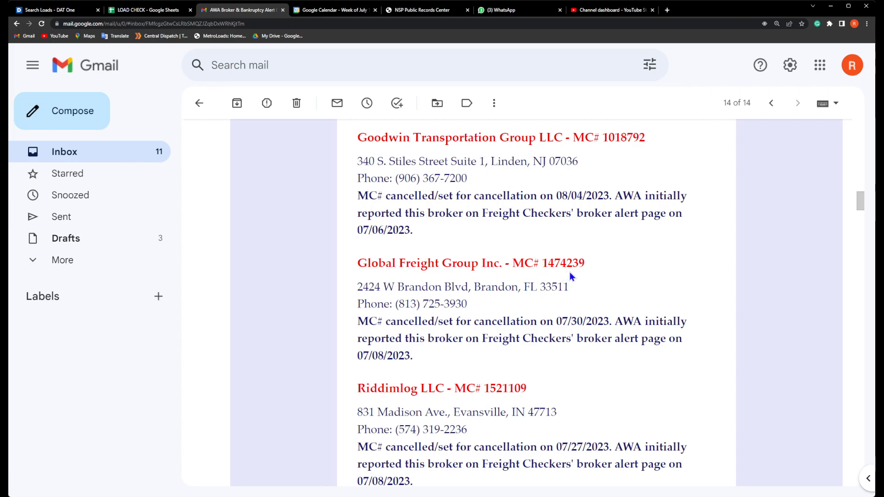
scroll(down, 3)
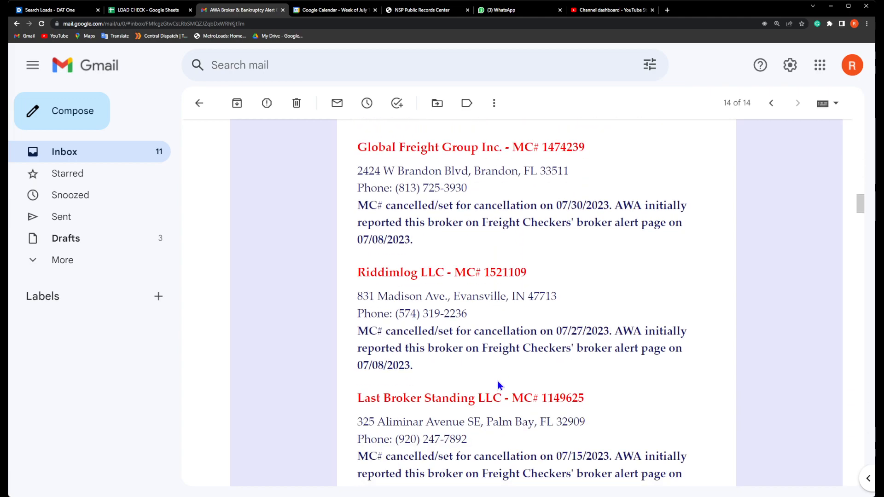
mouse_move(503, 376)
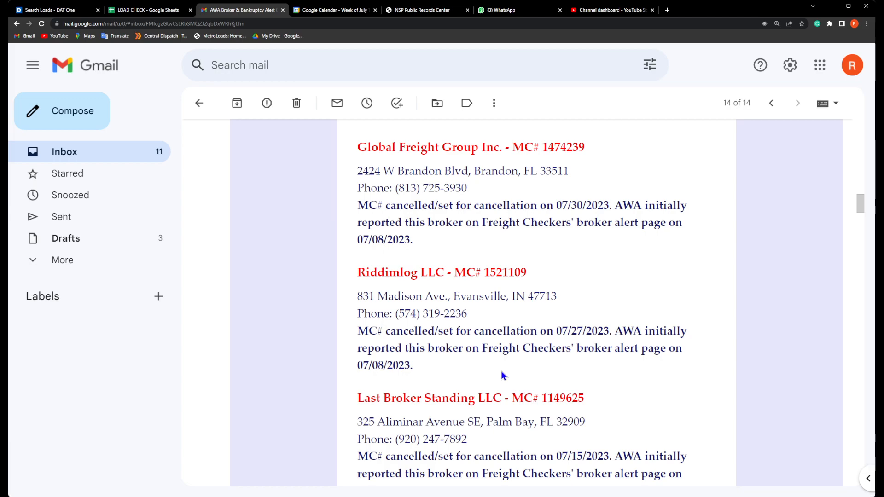
mouse_move(444, 297)
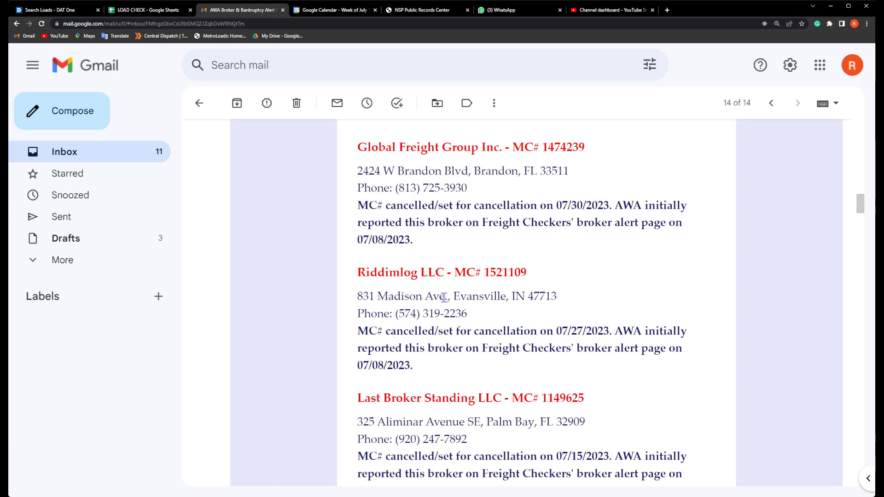
mouse_move(513, 289)
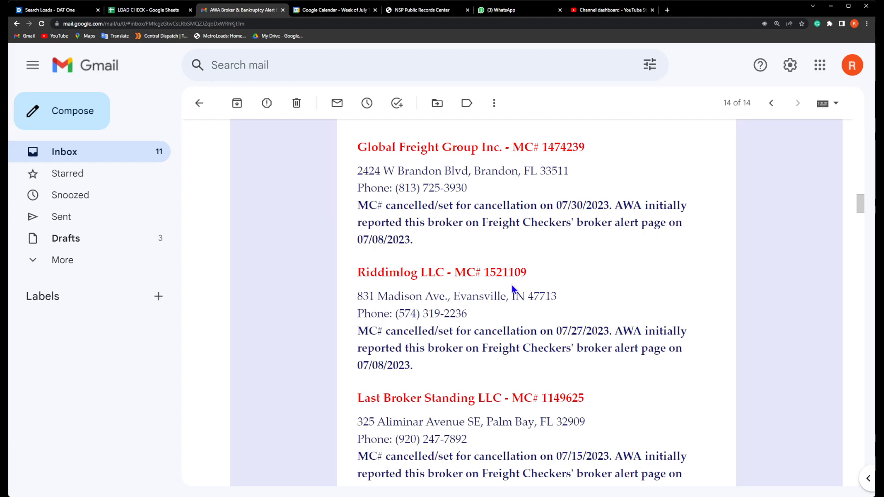
scroll(down, 3)
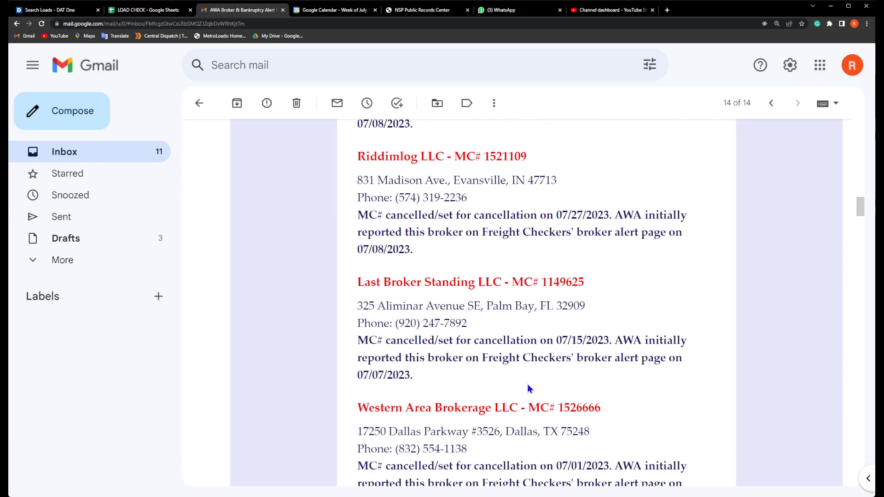
mouse_move(524, 382)
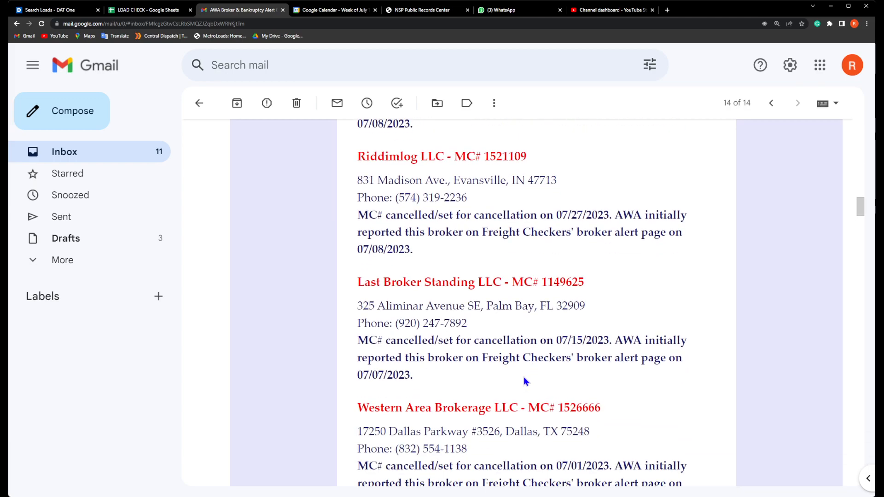
mouse_move(529, 288)
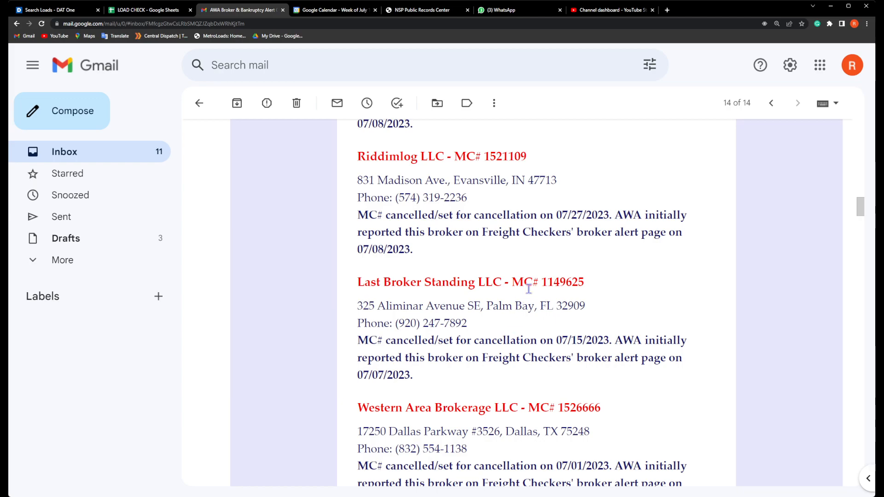
mouse_move(556, 296)
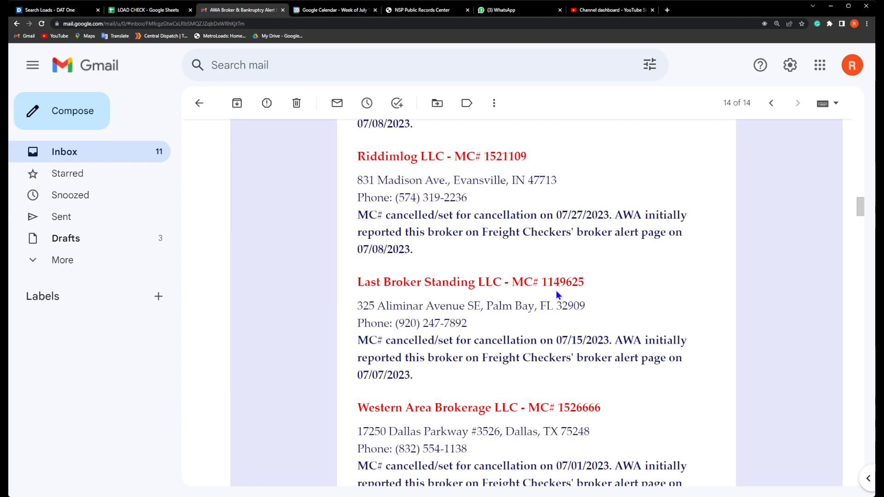
scroll(down, 3)
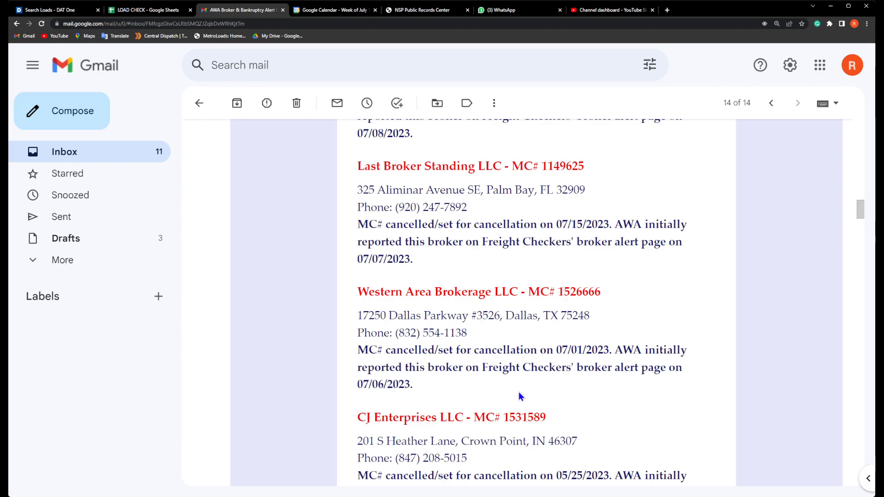
mouse_move(454, 312)
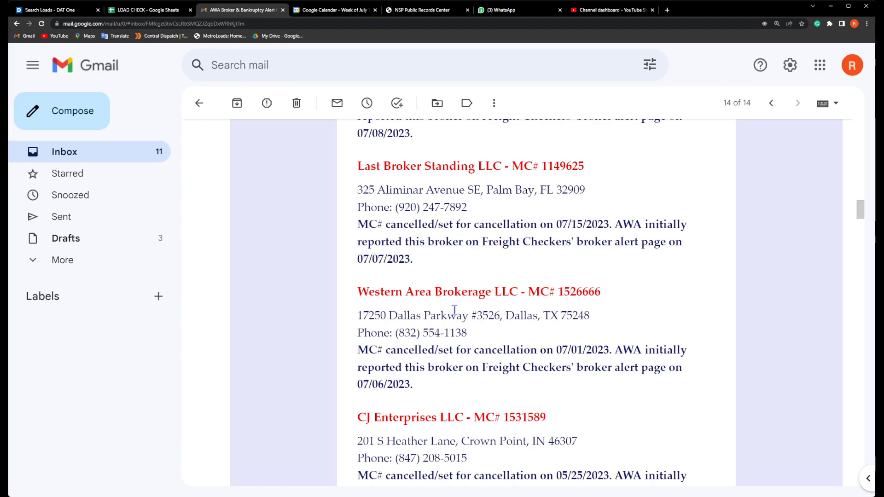
mouse_move(550, 334)
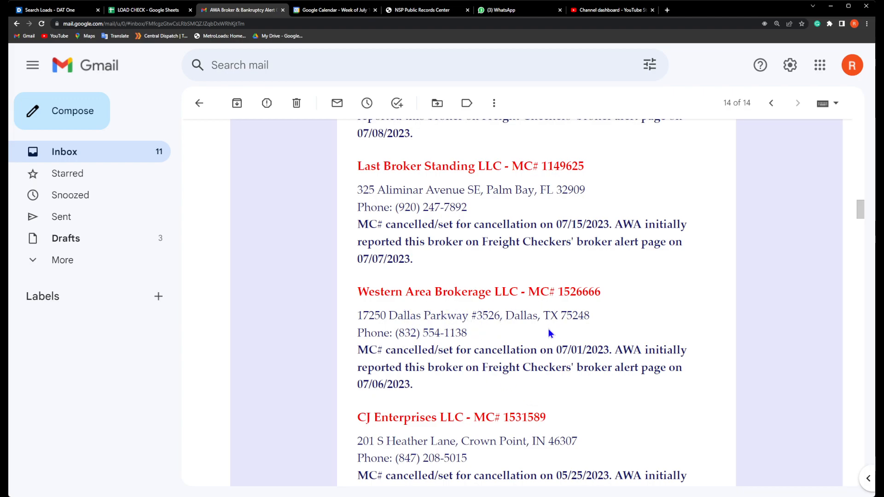
mouse_move(601, 315)
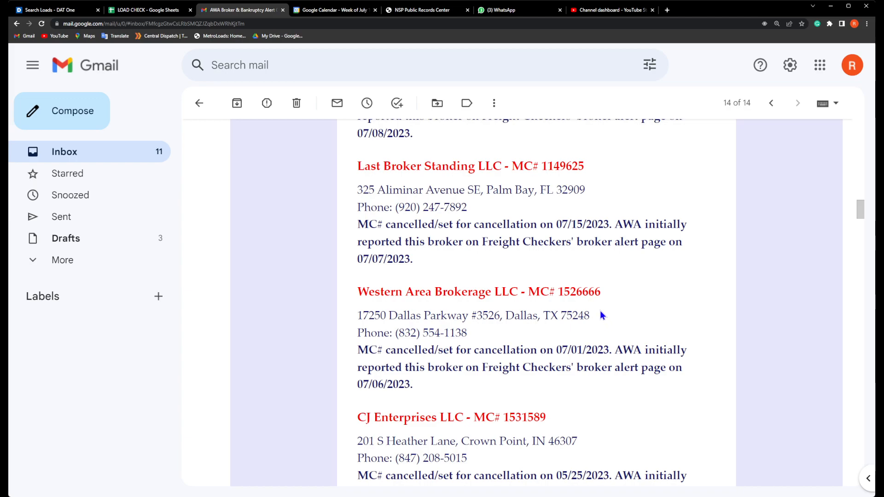
scroll(down, 3)
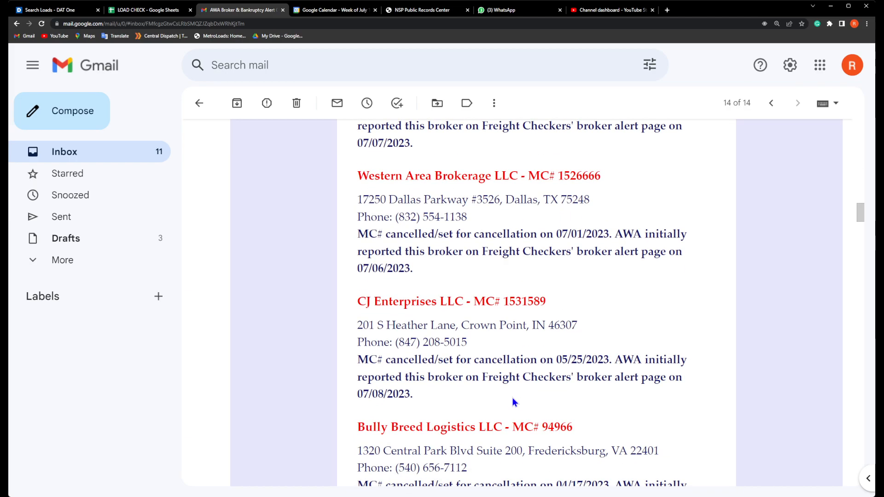
scroll(down, 3)
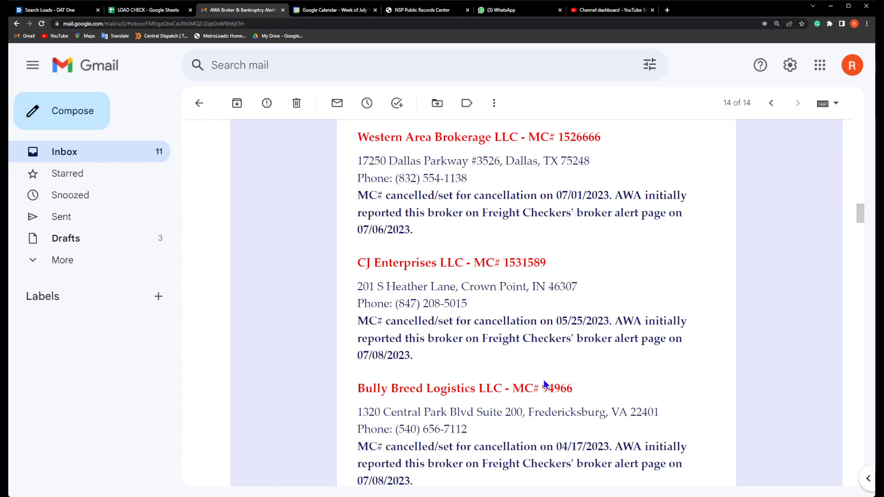
scroll(down, 3)
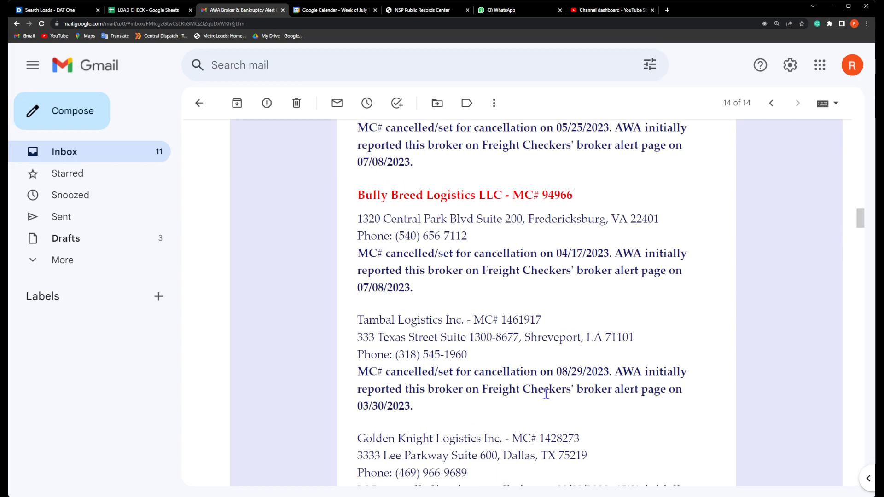
scroll(up, 3)
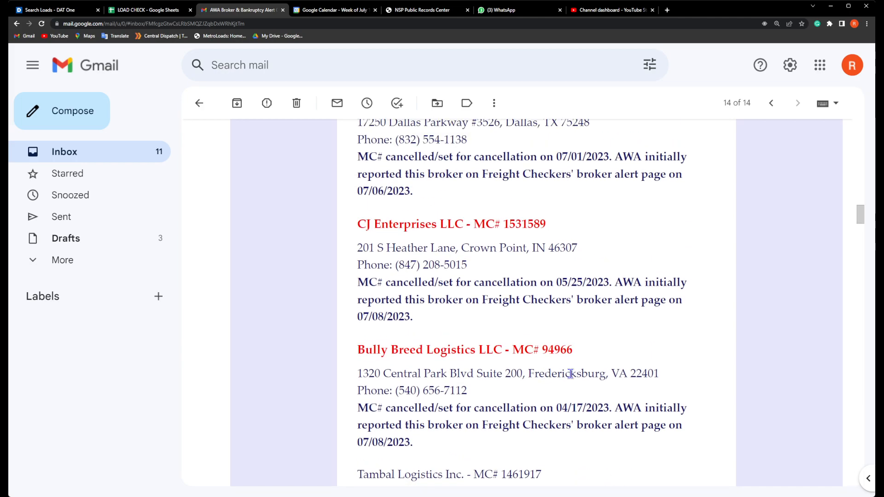
scroll(up, 3)
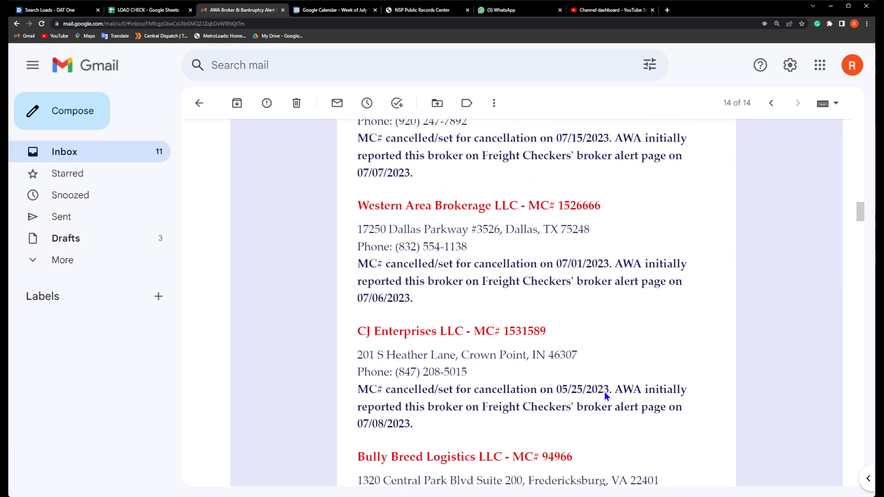
scroll(down, 3)
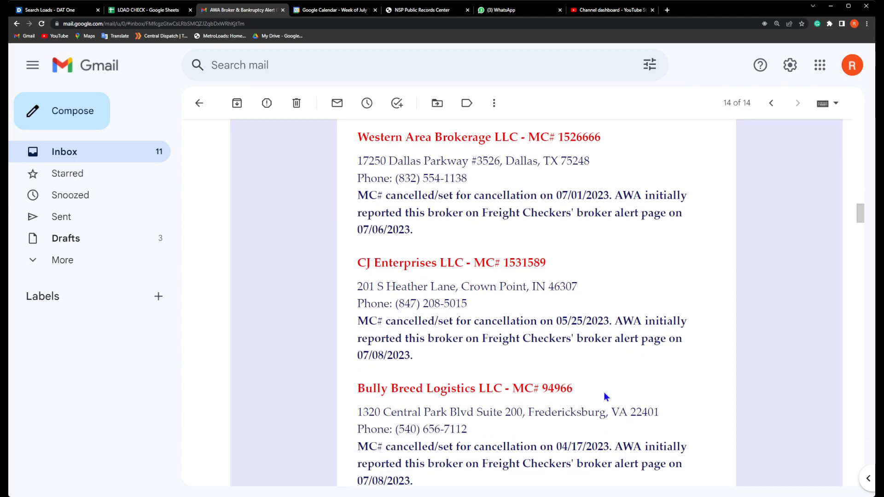
mouse_move(607, 396)
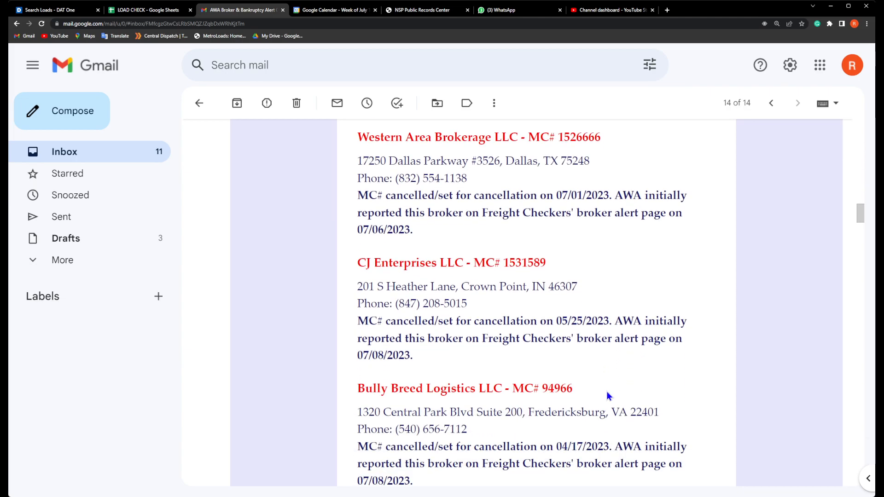
mouse_move(562, 342)
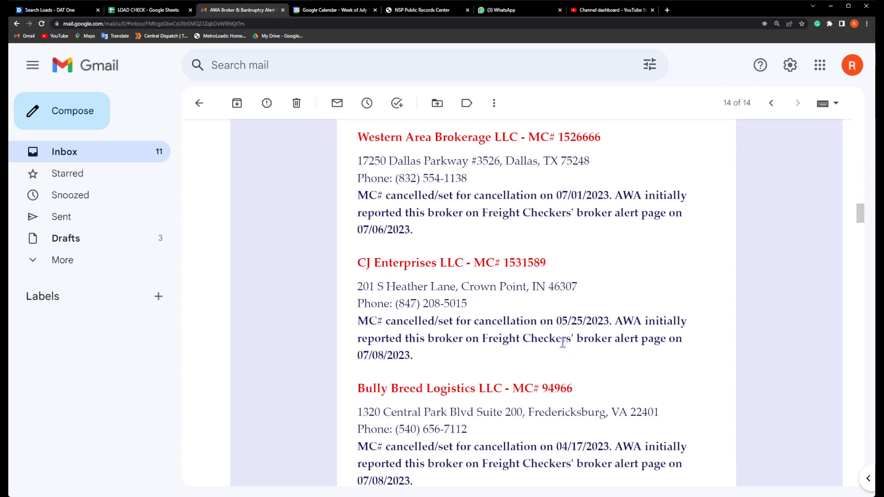
mouse_move(645, 381)
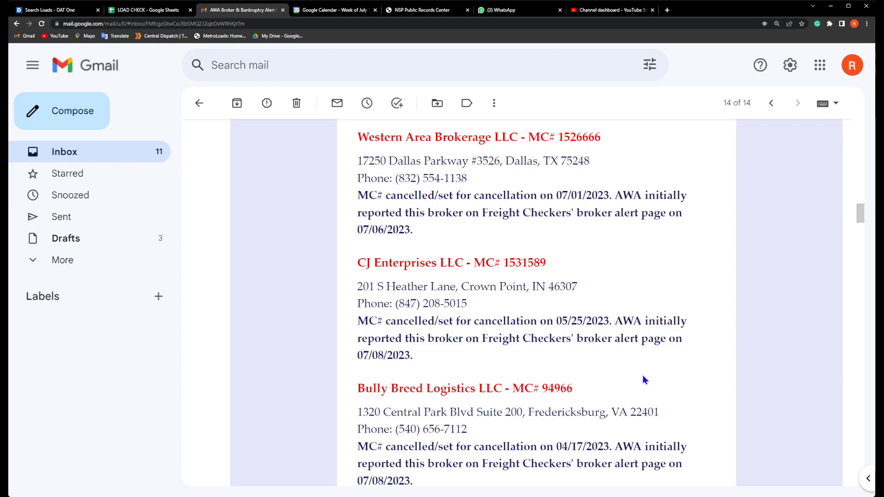
scroll(down, 3)
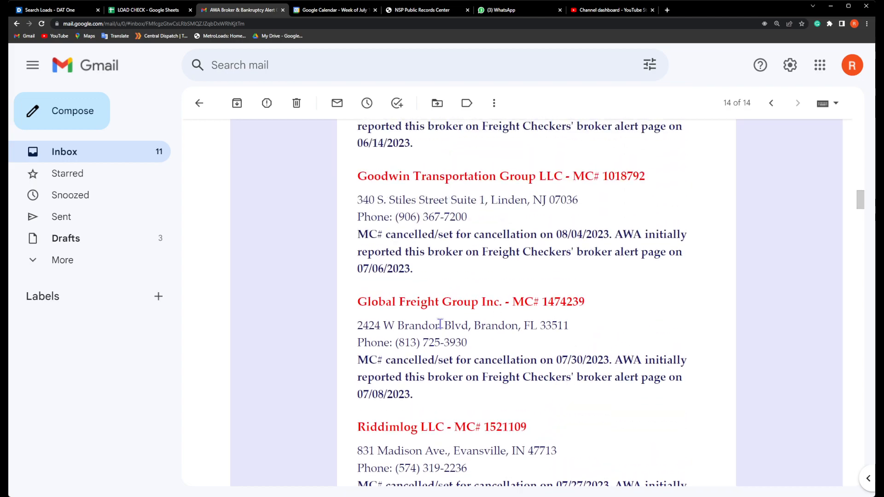
mouse_move(647, 397)
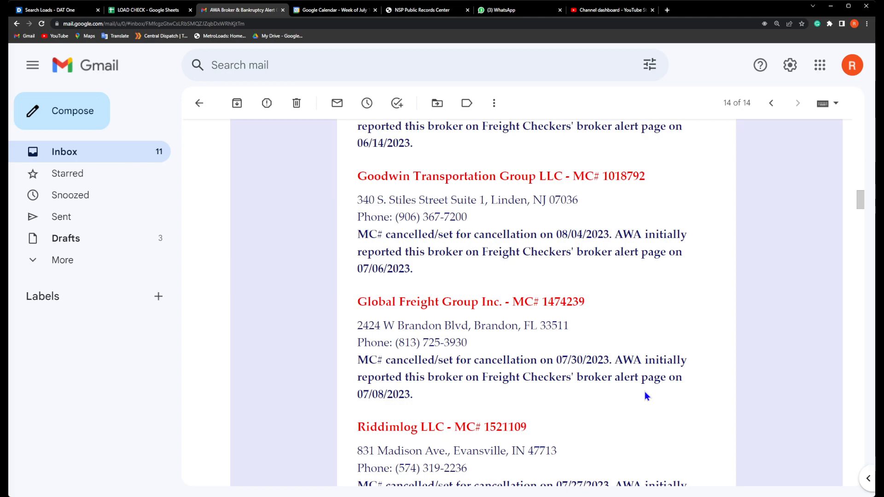
mouse_move(683, 391)
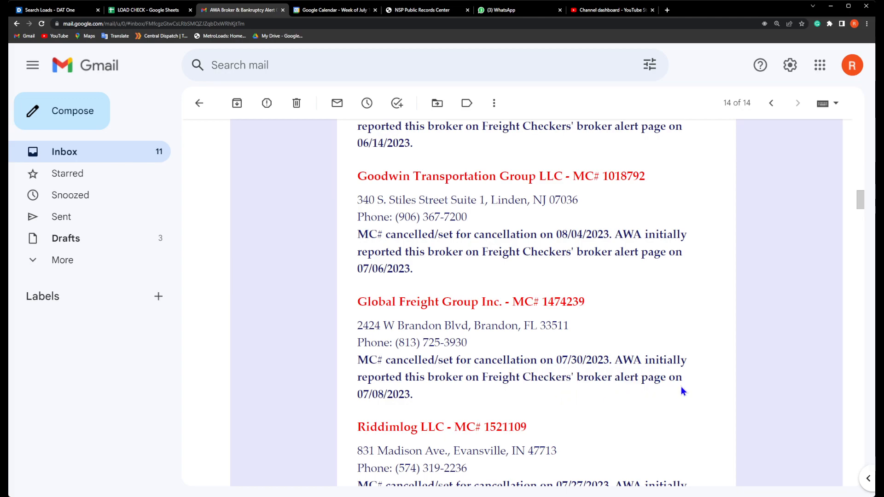